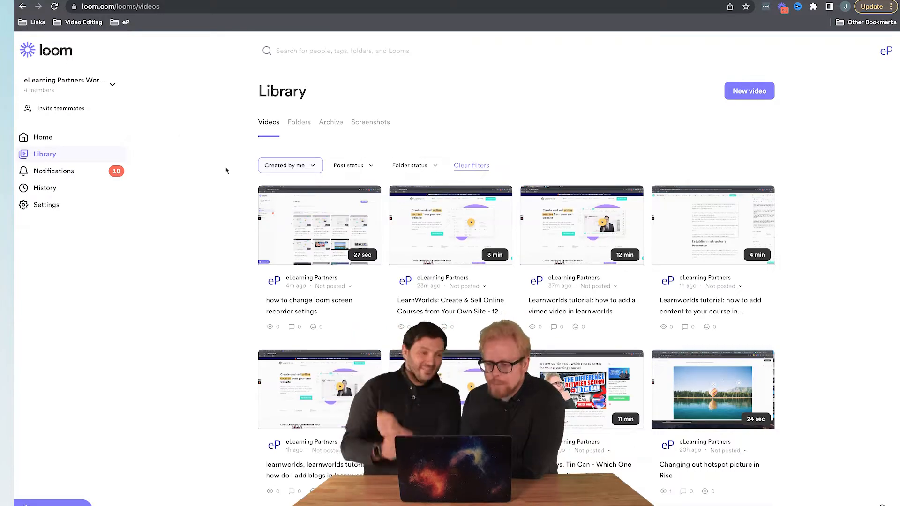
- Locate the SCORM vs. Tin Can video in the Loom library and go to its share page
{"action": "scroll", "scroll_direction": "down", "scroll_amount": 3}
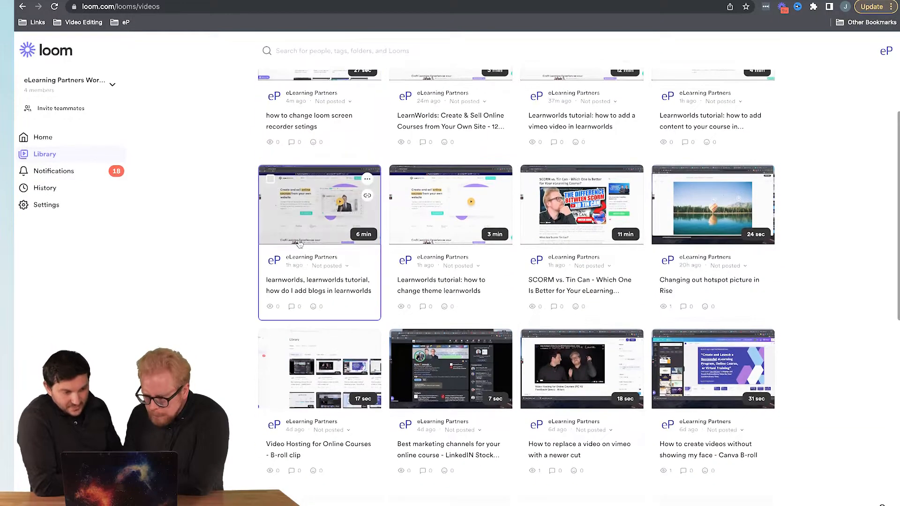
{"action": "scroll", "scroll_direction": "down", "scroll_amount": 3}
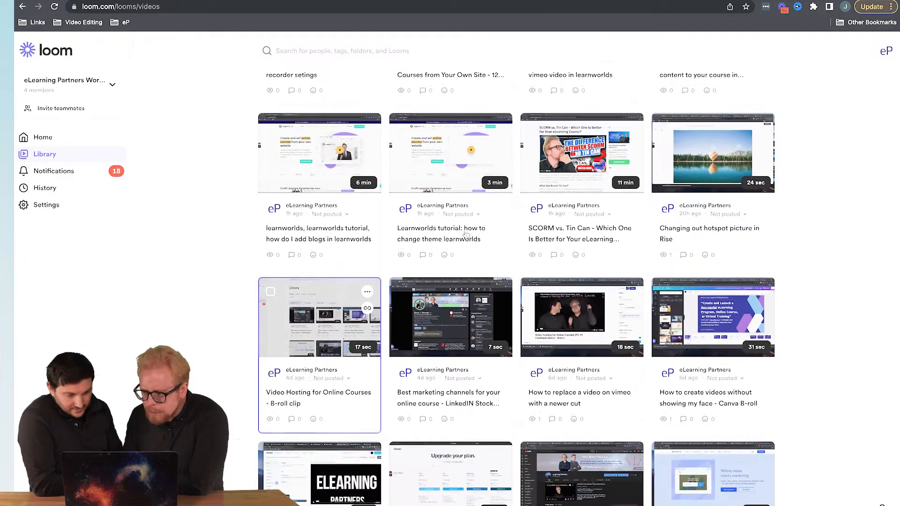
{"action": "scroll", "scroll_direction": "down", "scroll_amount": 3}
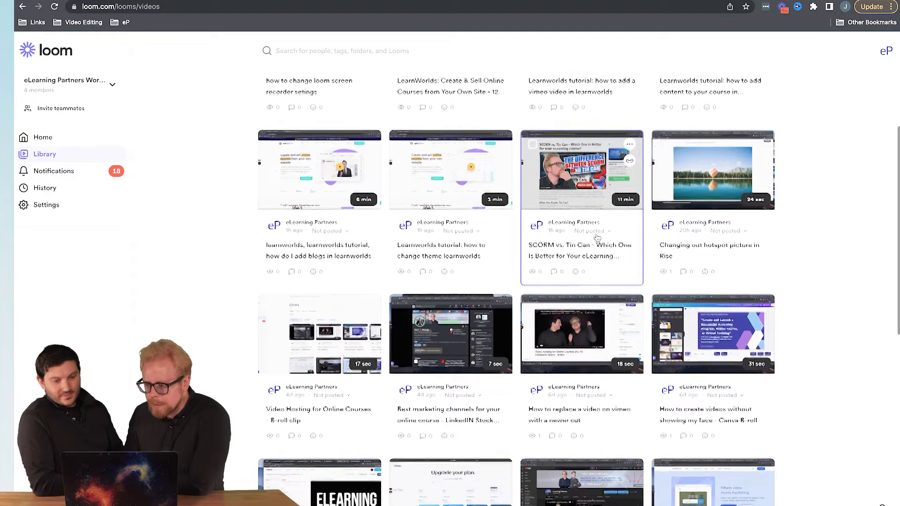
{"action": "scroll", "scroll_direction": "down", "scroll_amount": 3}
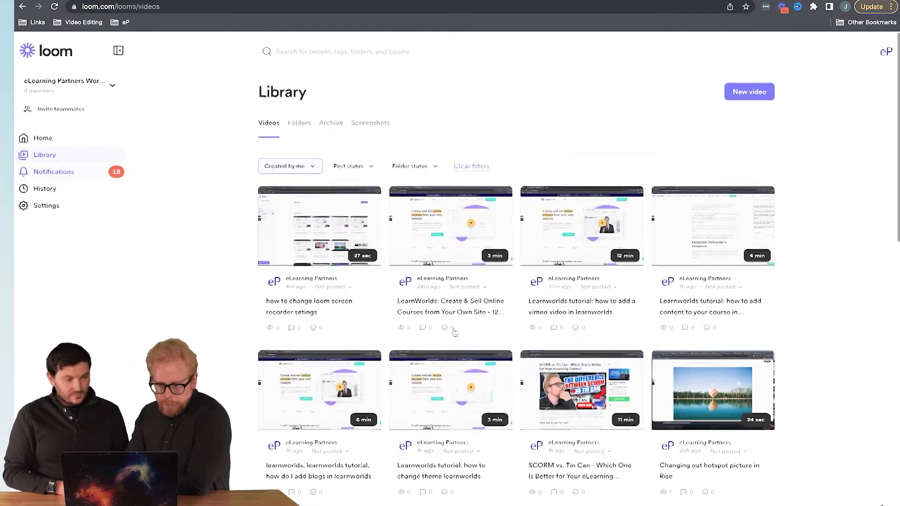
{"action": "scroll", "scroll_direction": "down", "scroll_amount": 3}
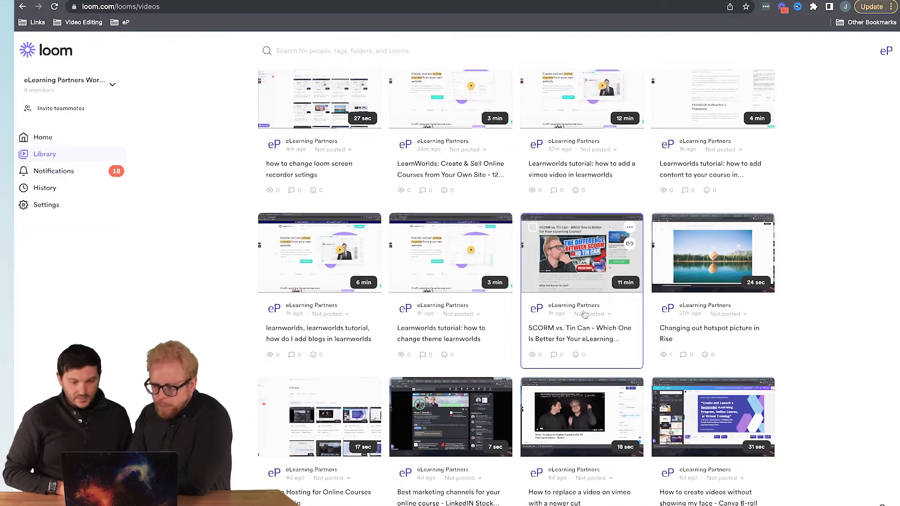
{"action": "mouse_move", "coordinate": [630, 228]}
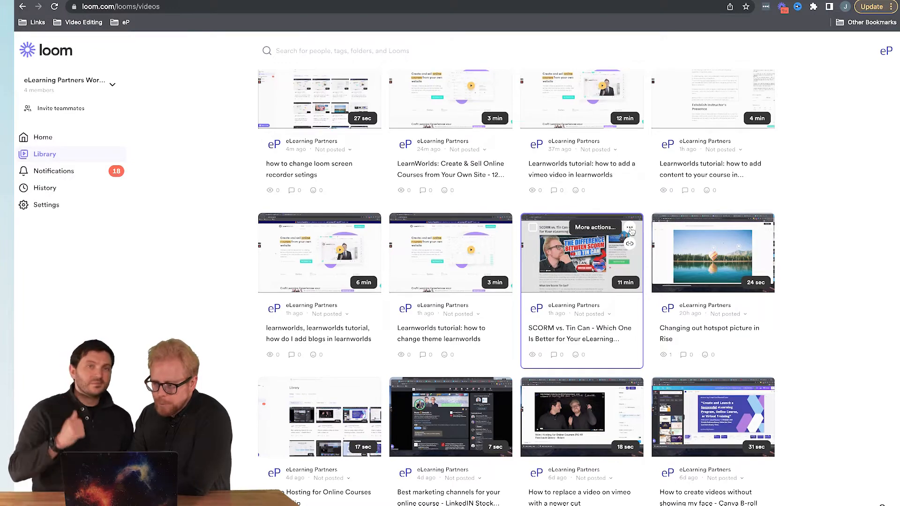
{"action": "left_click", "coordinate": [630, 227]}
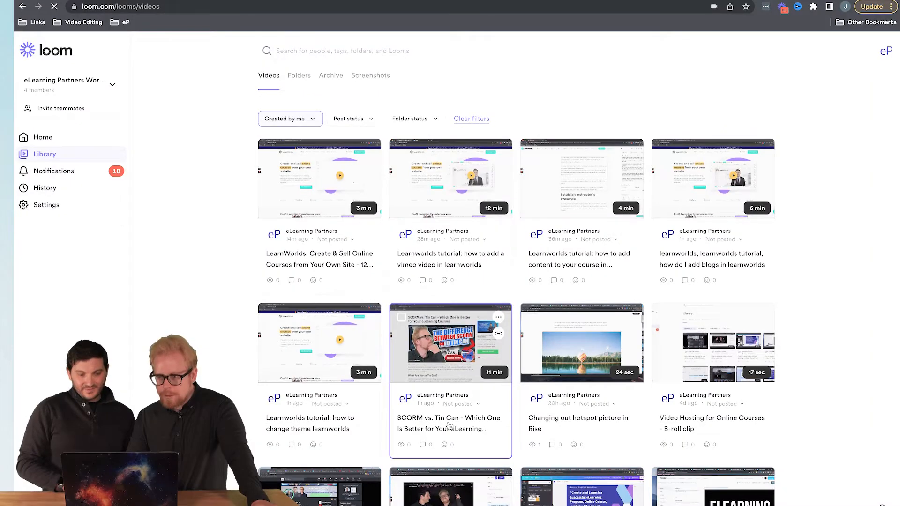
{"action": "left_click", "coordinate": [450, 342]}
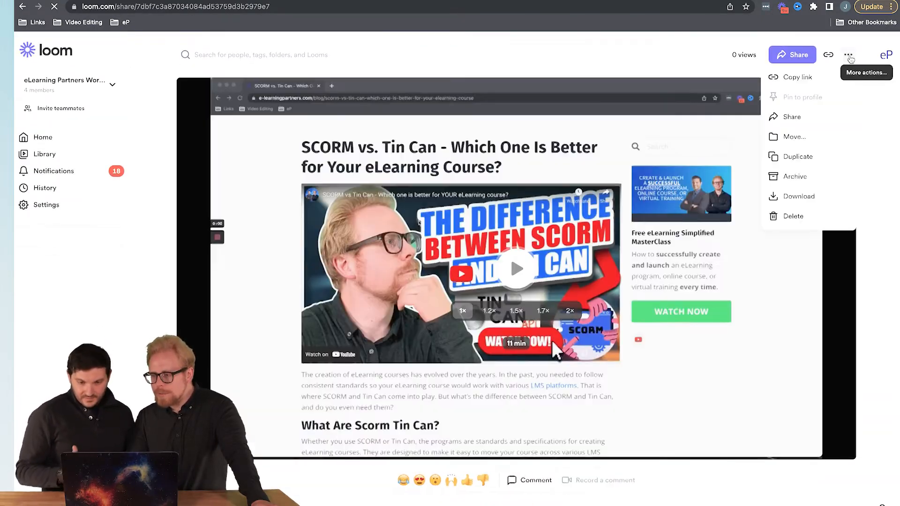
- Download the video via More actions, then start Trim and add clips in the editor
{"action": "left_click", "coordinate": [799, 196]}
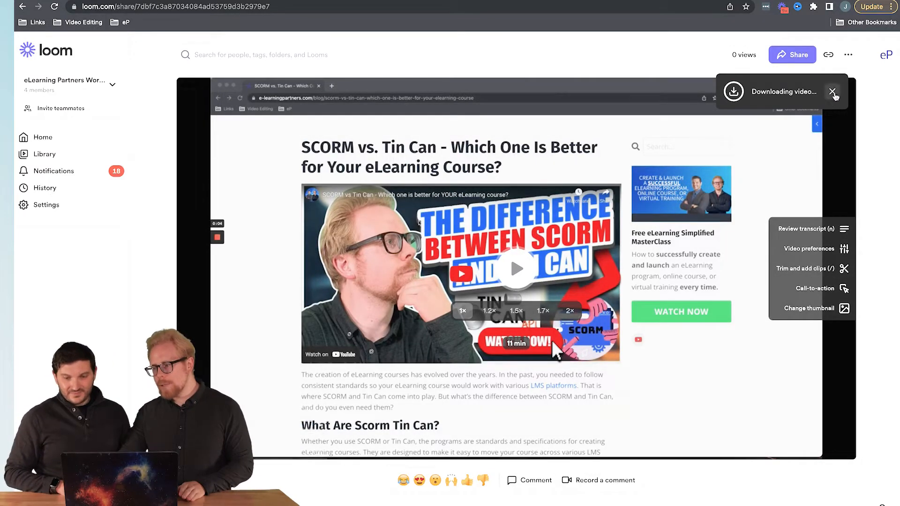
{"action": "left_click", "coordinate": [810, 268]}
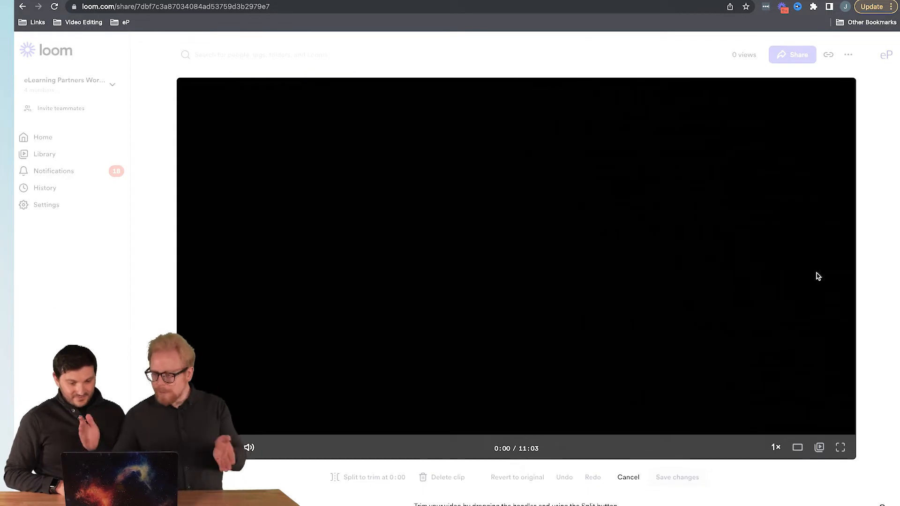